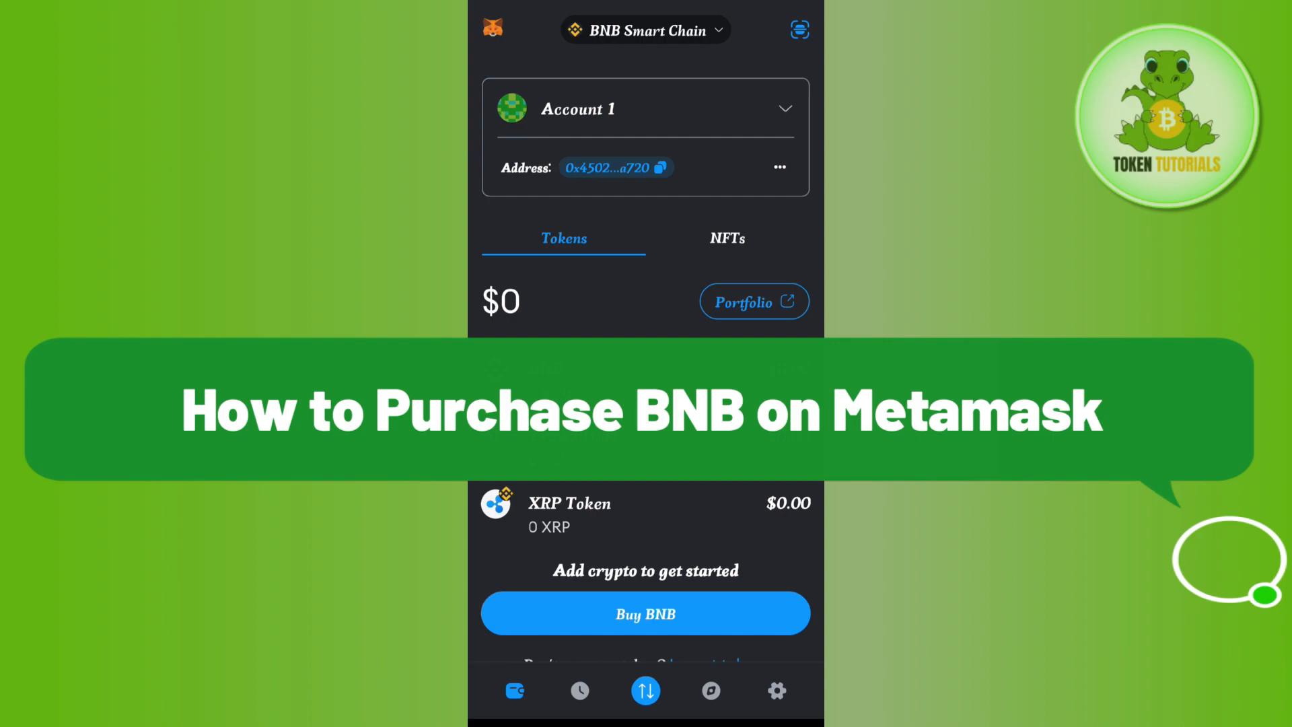
- Check the network list and keep BNB Smart Chain selected
scroll("down", 3)
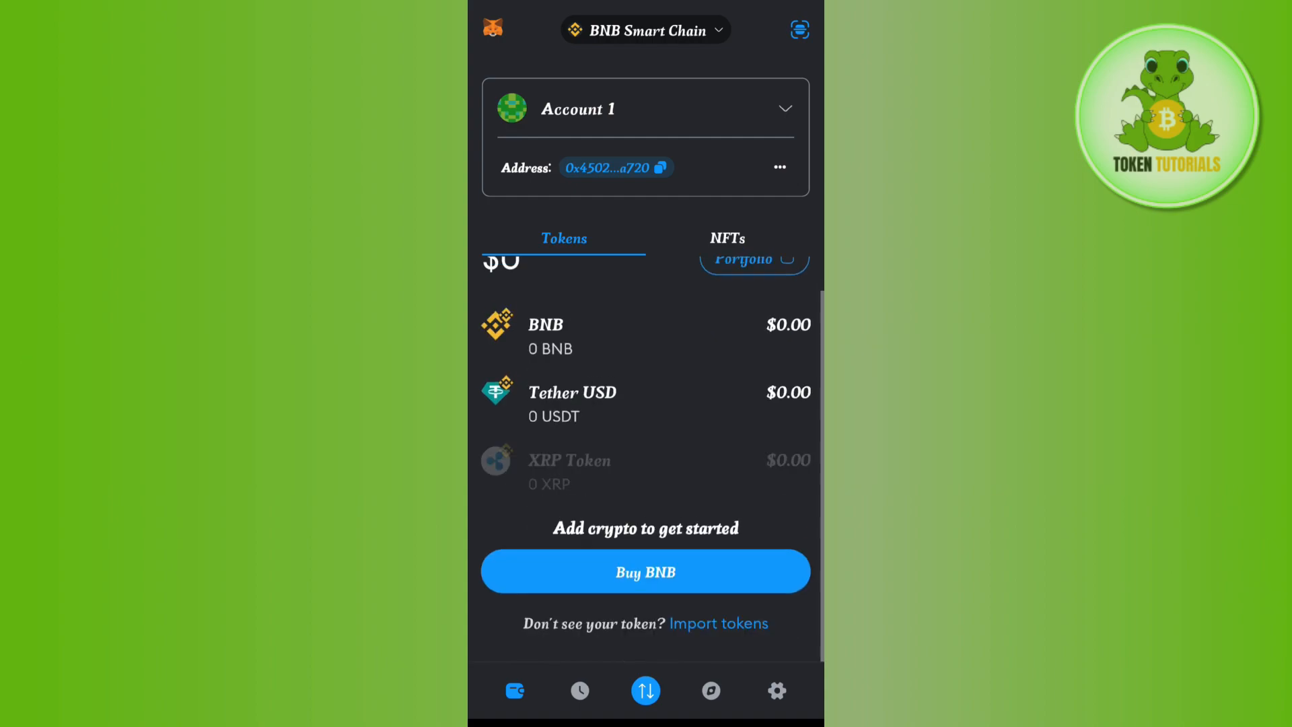
scroll("up", 3)
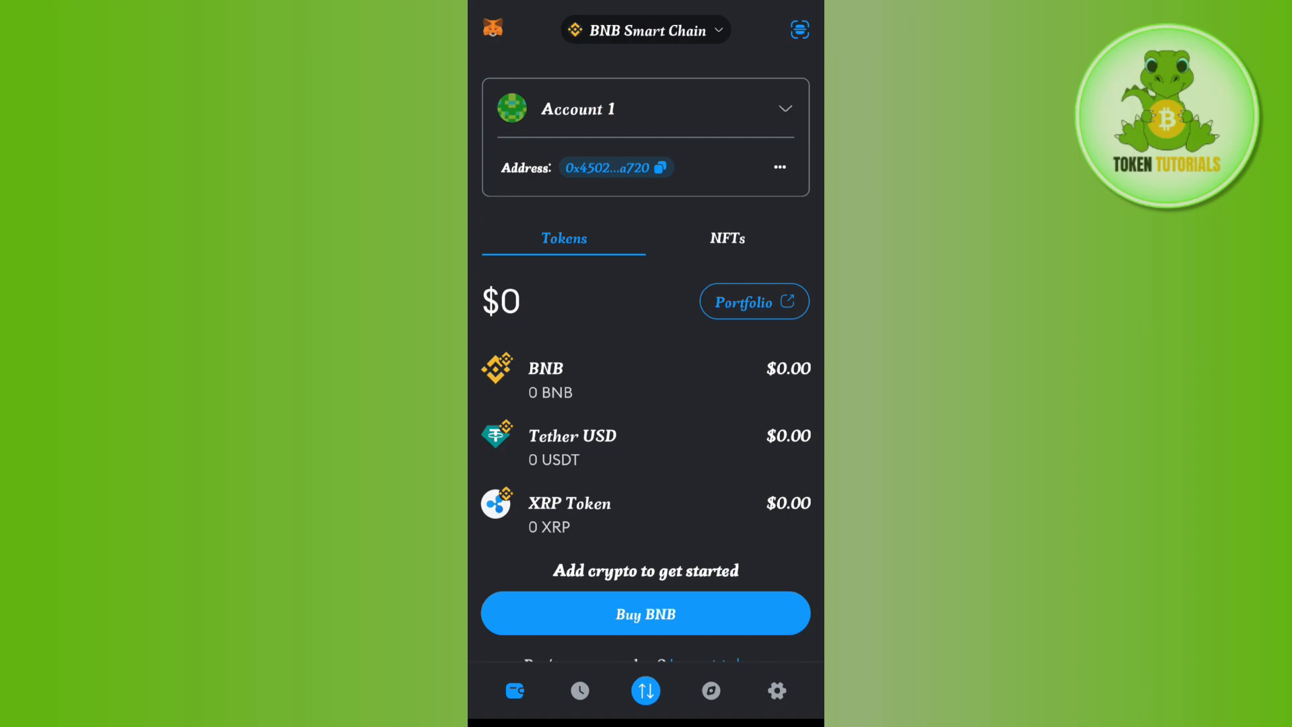
left_click(646, 30)
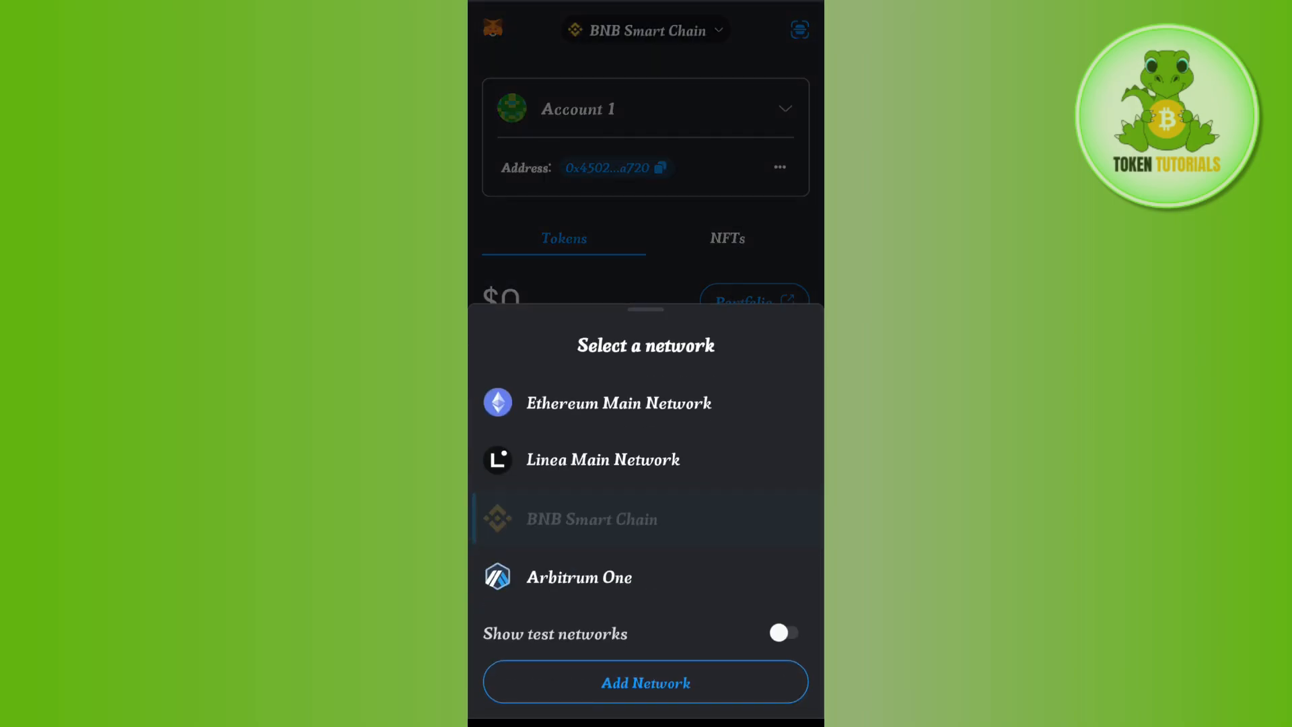
left_click(591, 518)
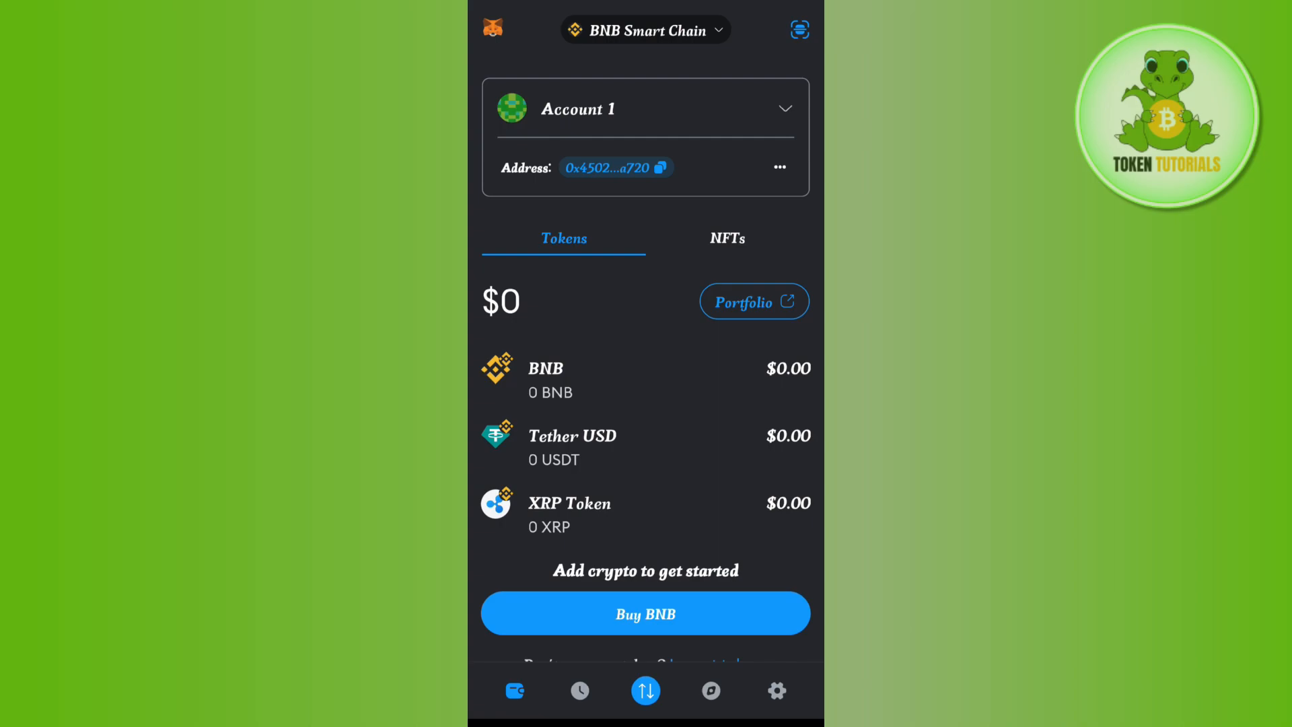
- Open the BNB token page and start a Binance Coin purchase
left_click(645, 379)
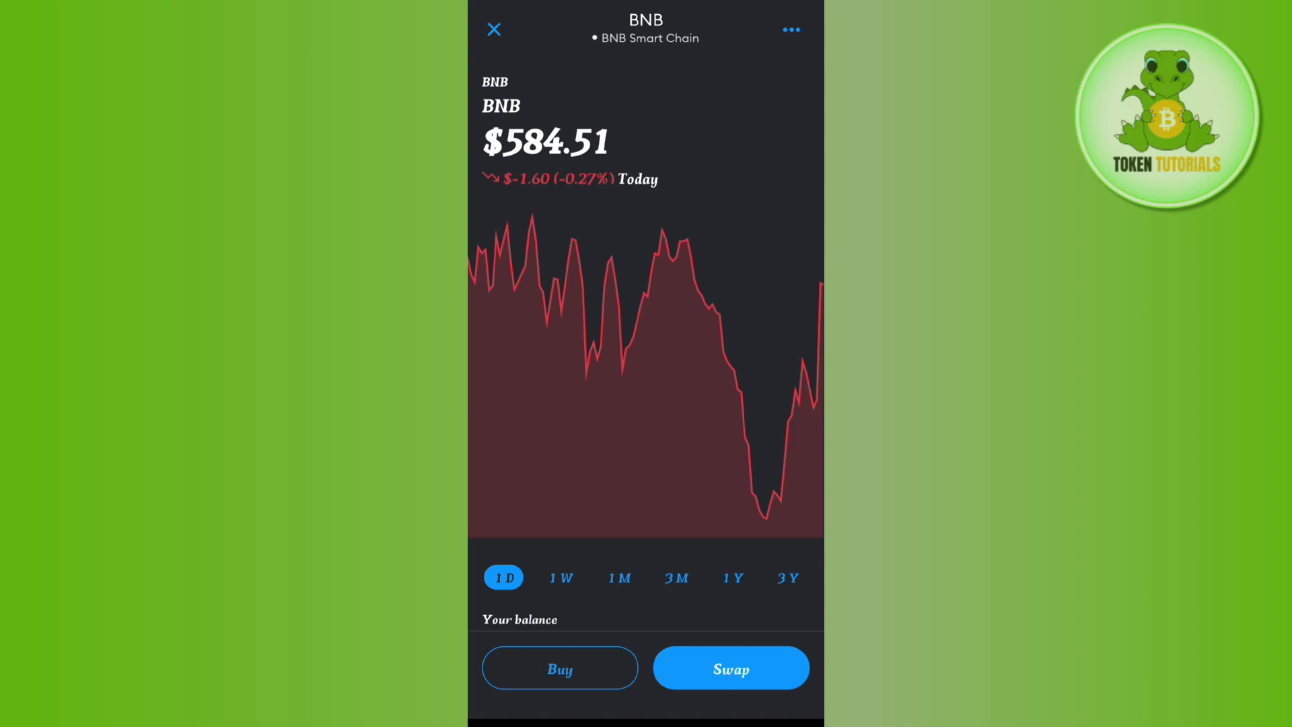
scroll("down", 3)
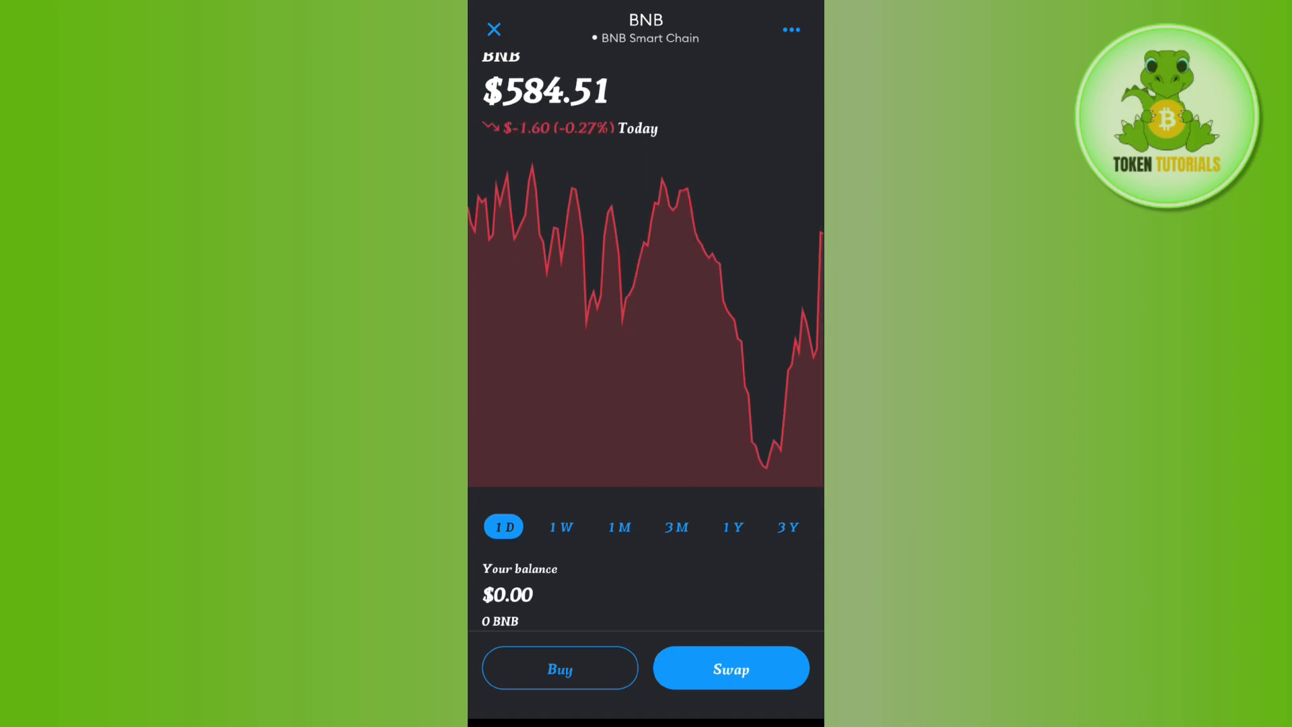
scroll("down", 3)
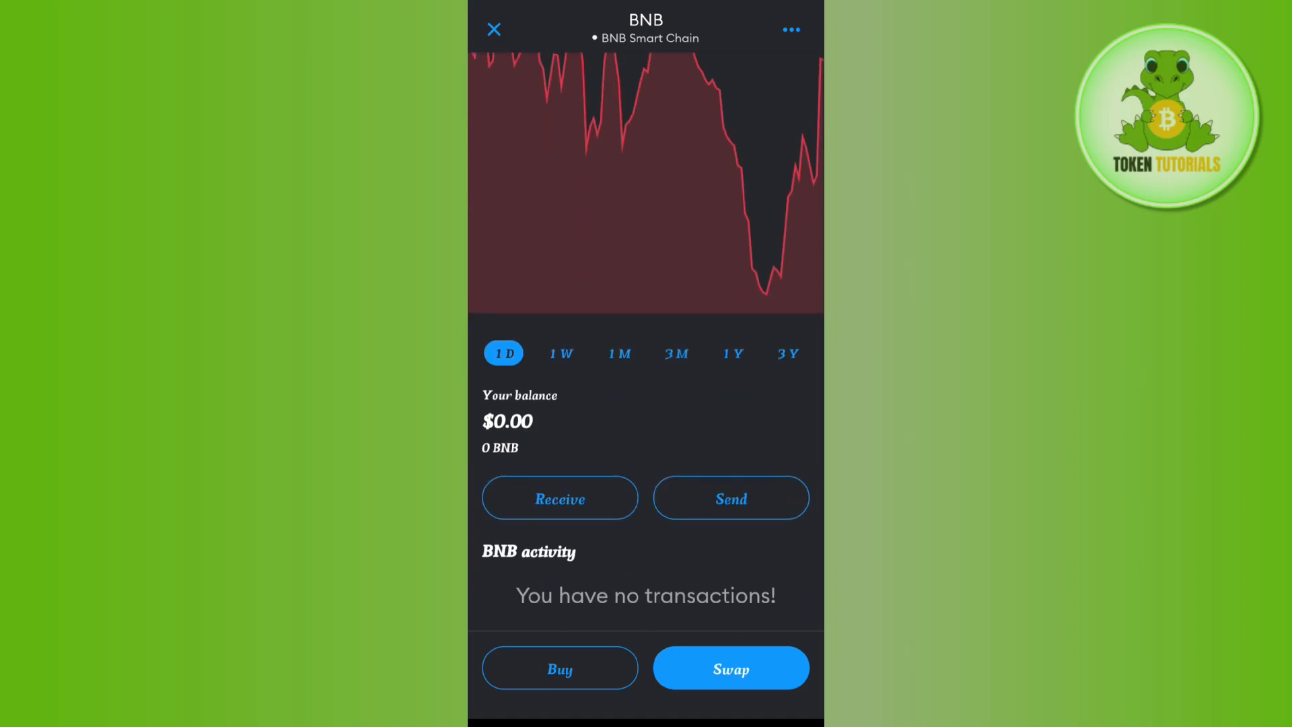
left_click(560, 668)
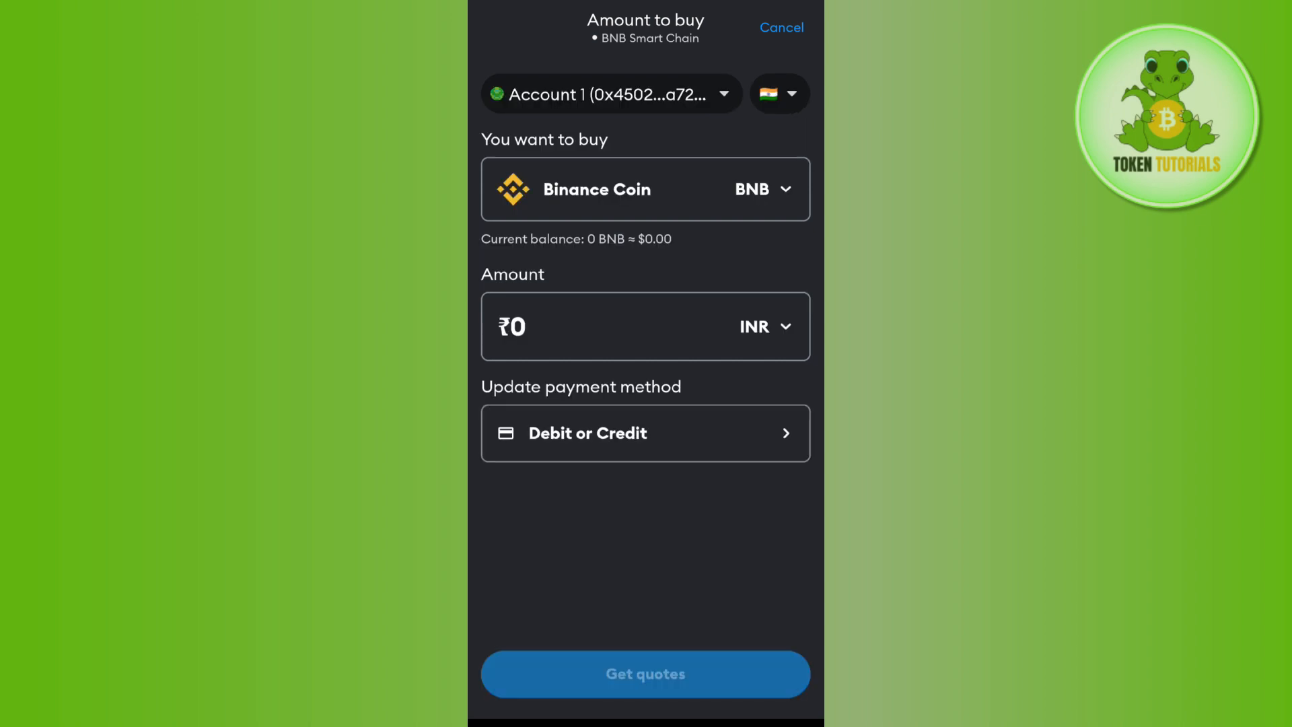
- Enter ₹5,080 INR as the BNB purchase amount
left_click(643, 326)
type("5,080")
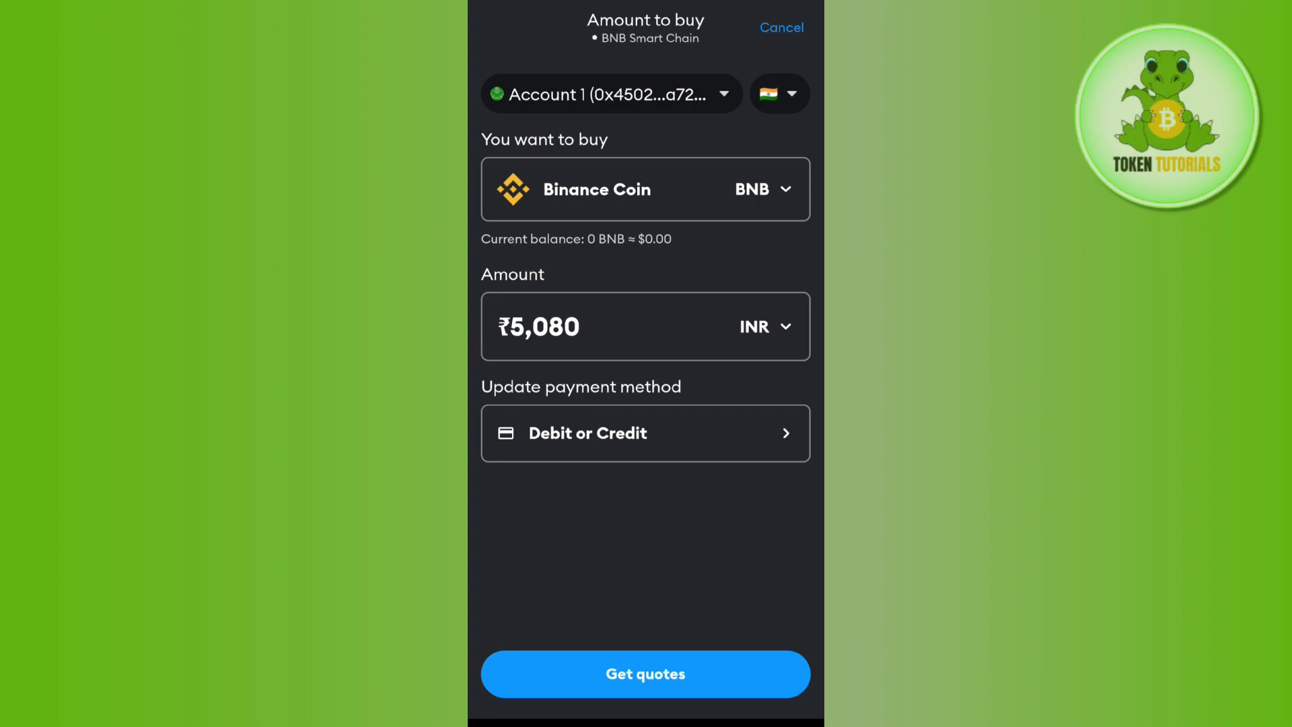
left_click(763, 326)
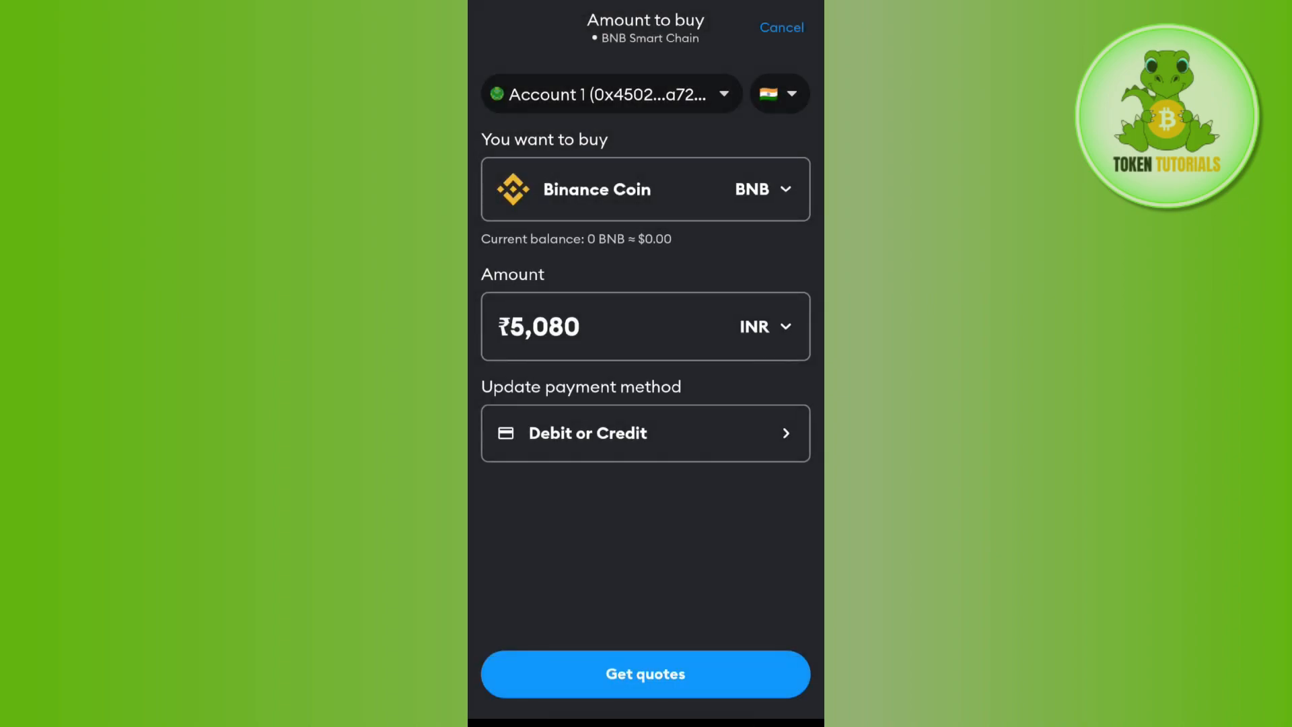
left_click(645, 433)
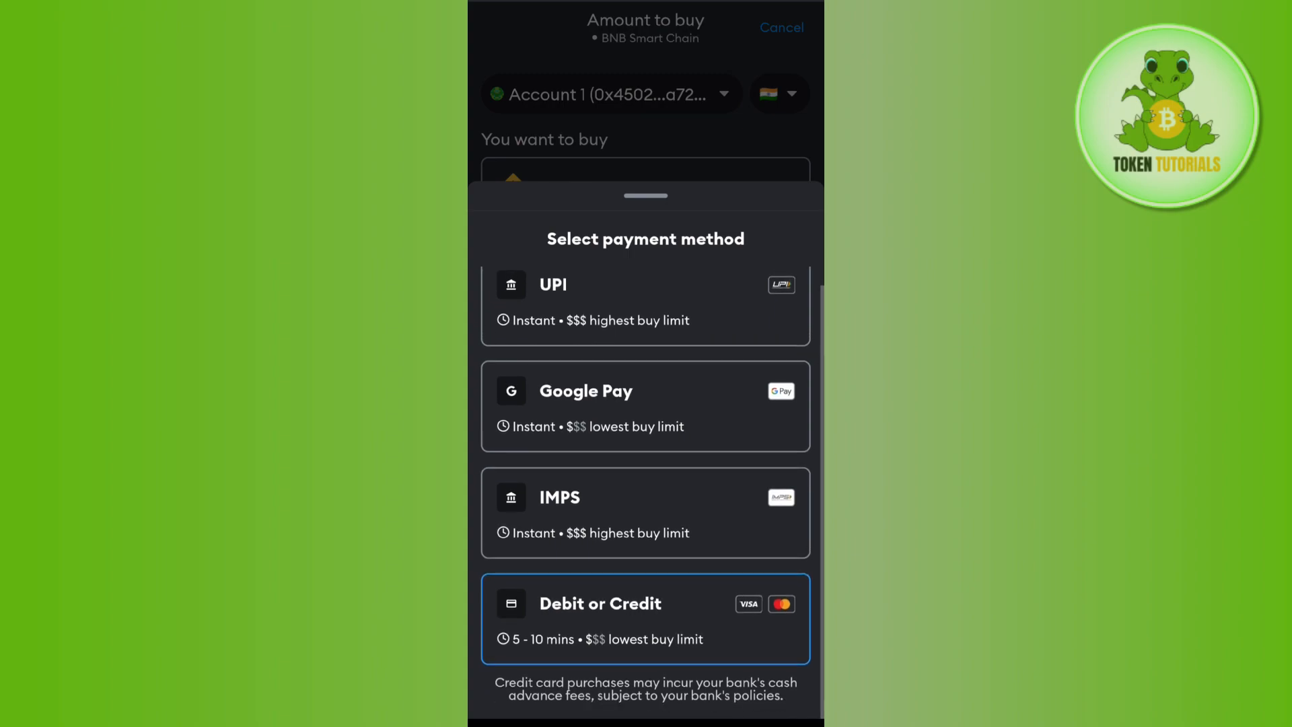
- Choose Debit or Credit card payment for the ₹5,080 BNB purchase
scroll("up", 3)
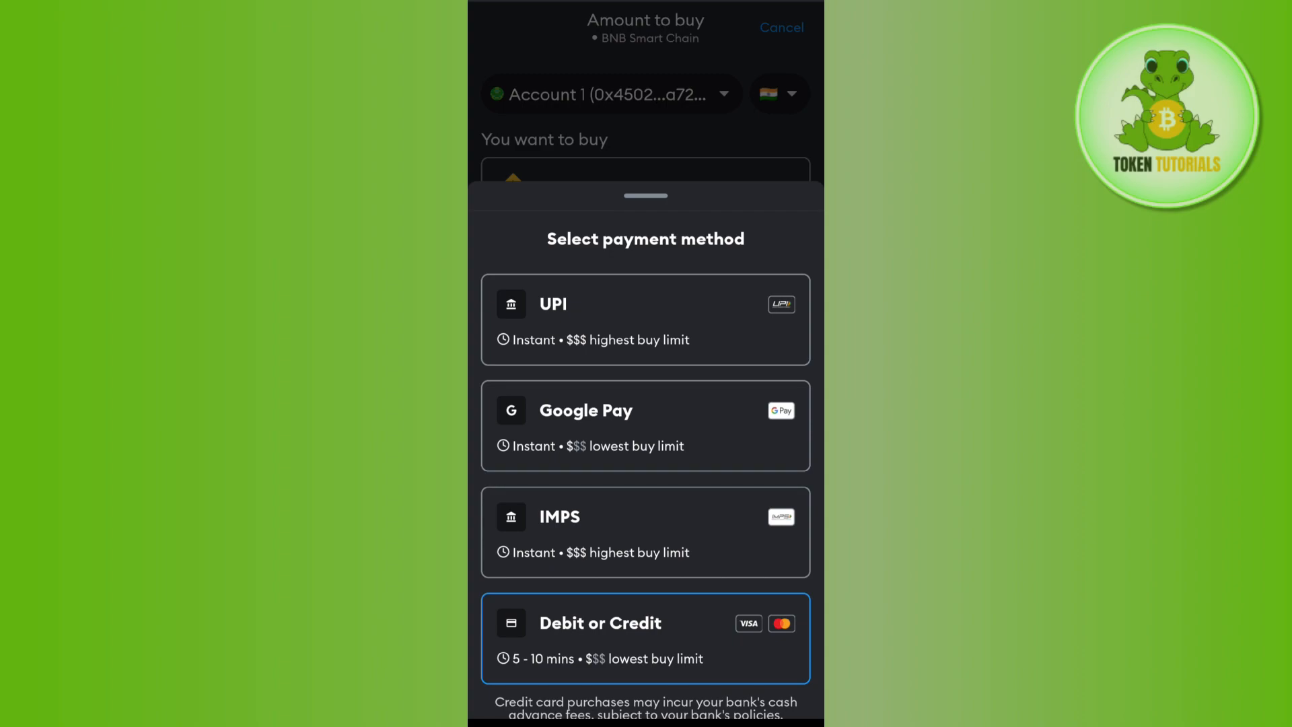
left_click(645, 638)
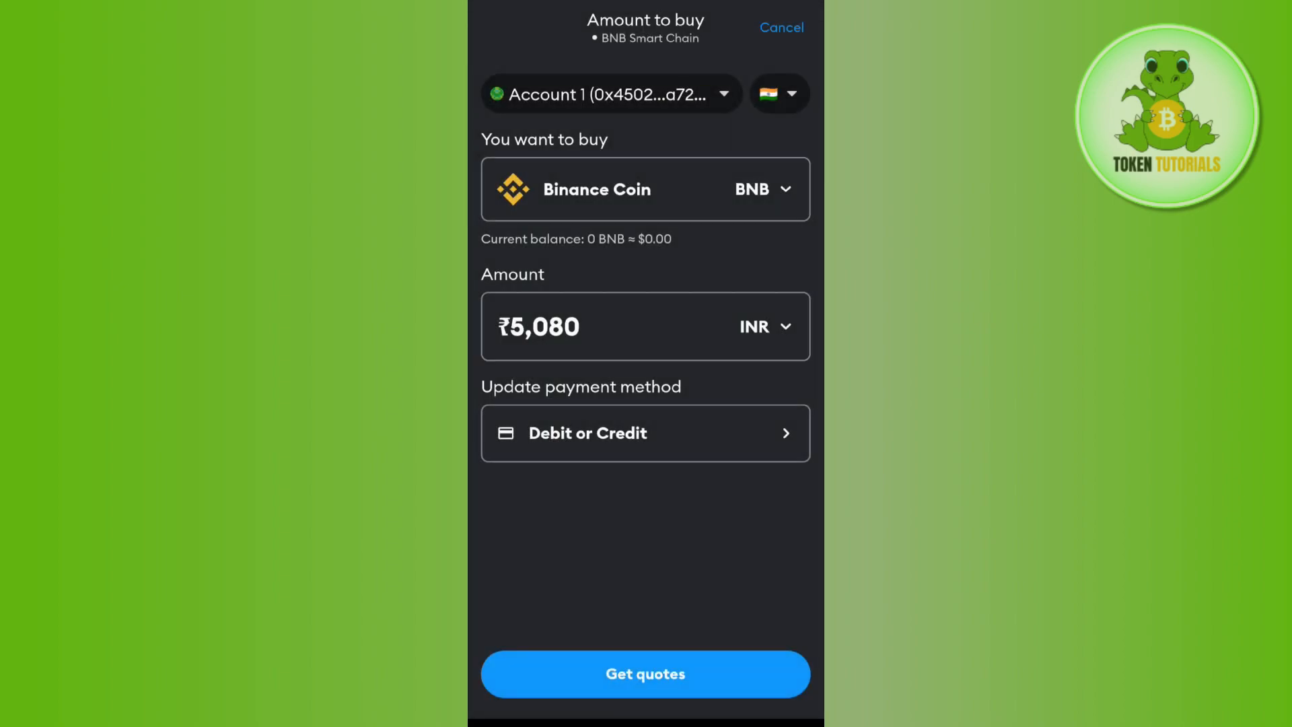
left_click(645, 673)
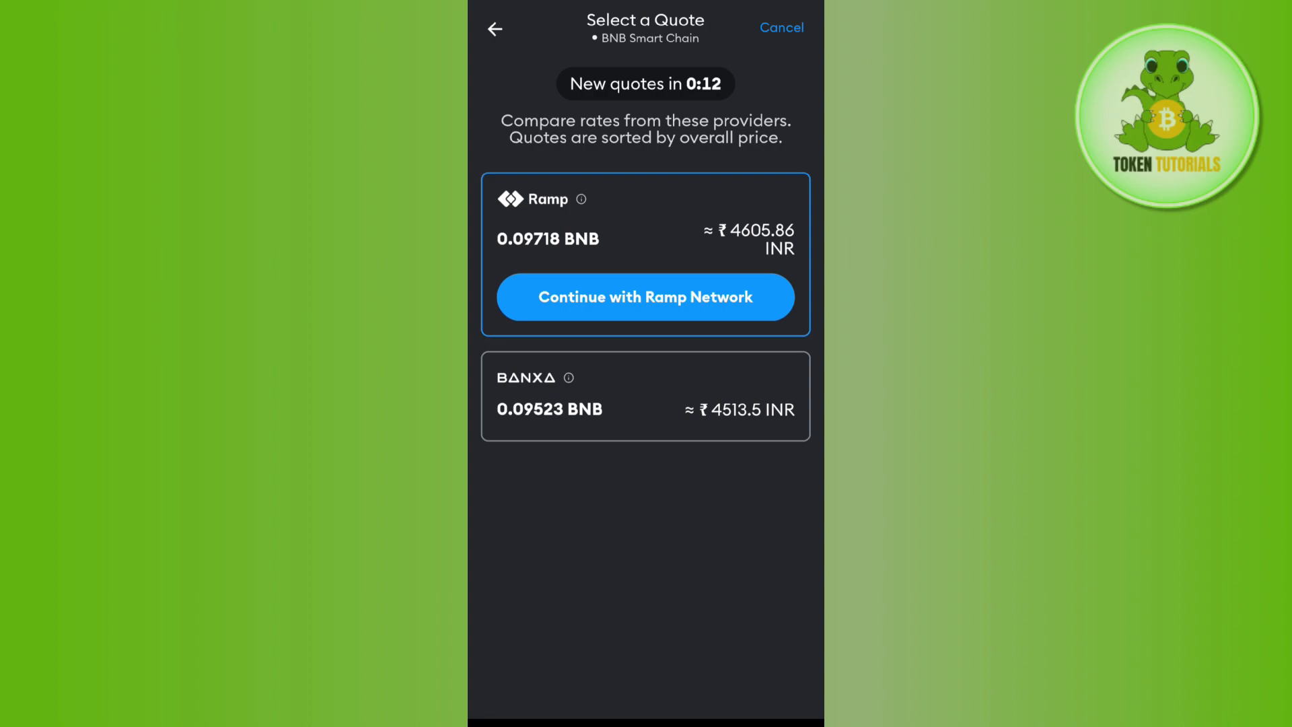
left_click(494, 29)
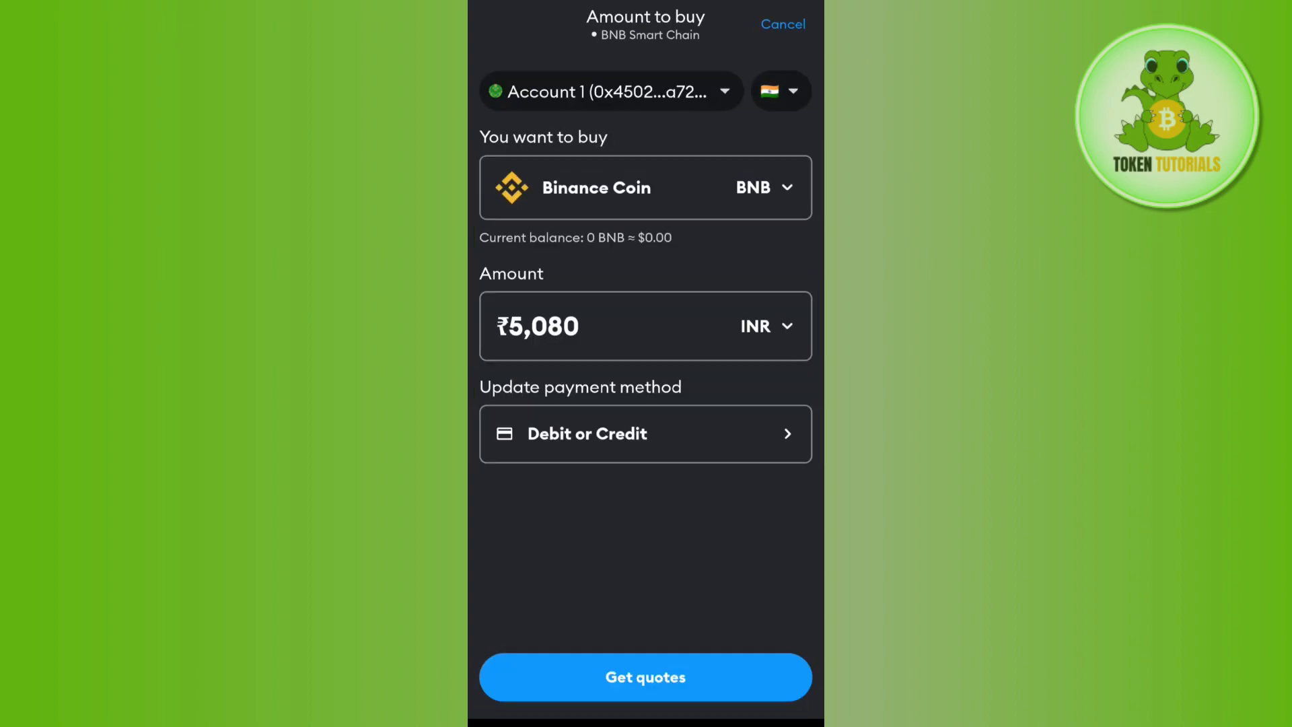